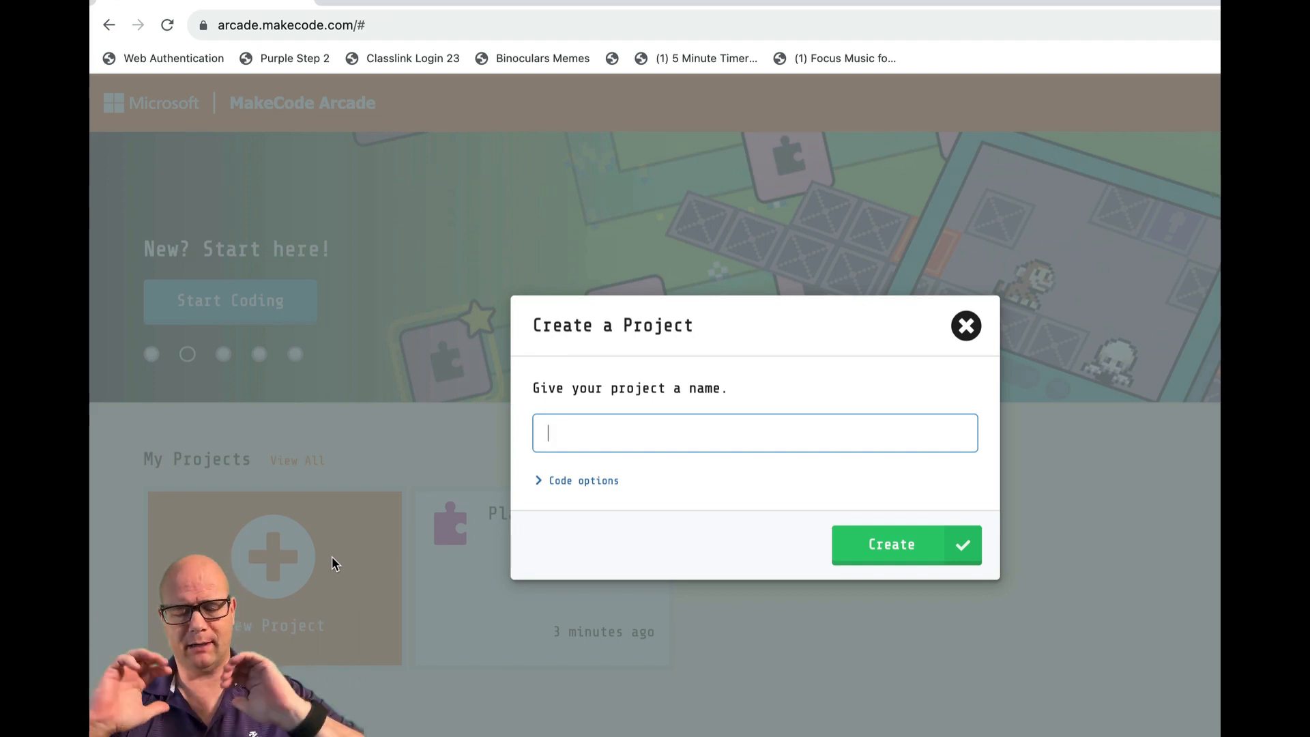
- Create the new Arcade project and land in its Blocks editor
{"action": "left_click", "coordinate": [889, 544]}
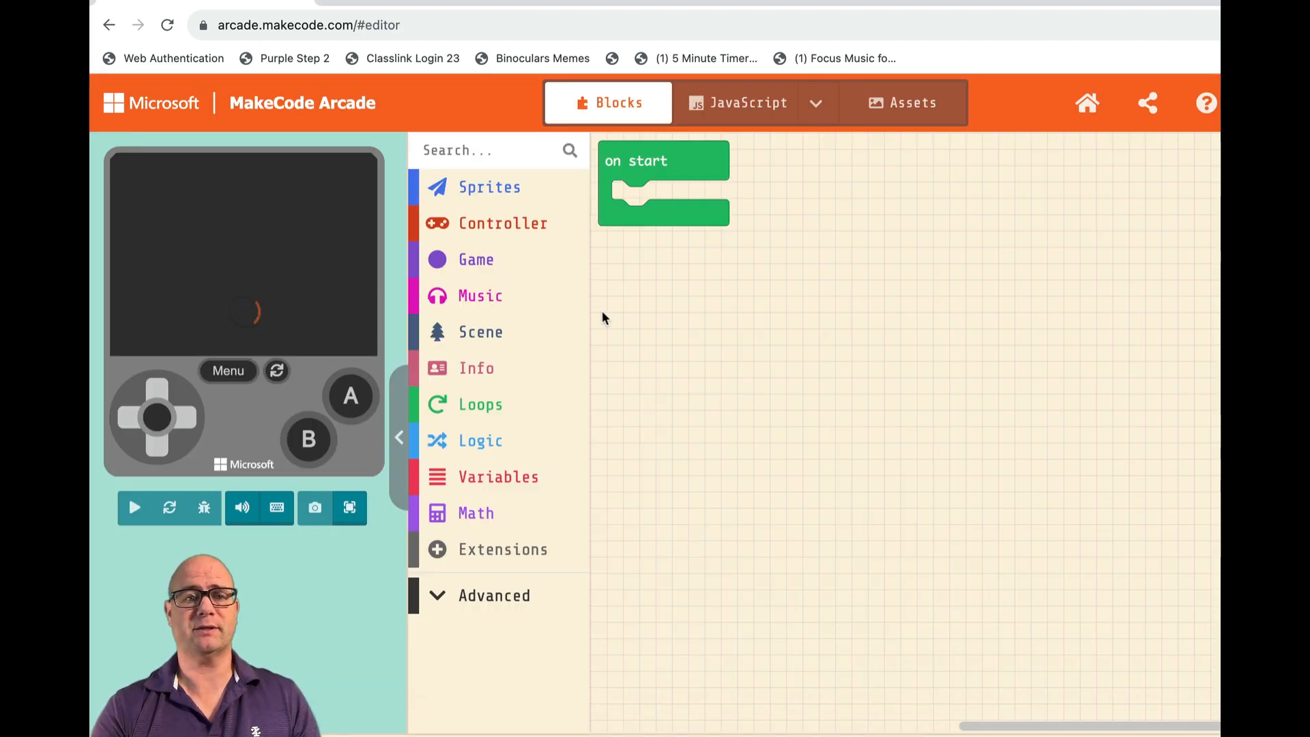
- Add a 'set background color to' block from Scene into on start
{"action": "left_click", "coordinate": [134, 507]}
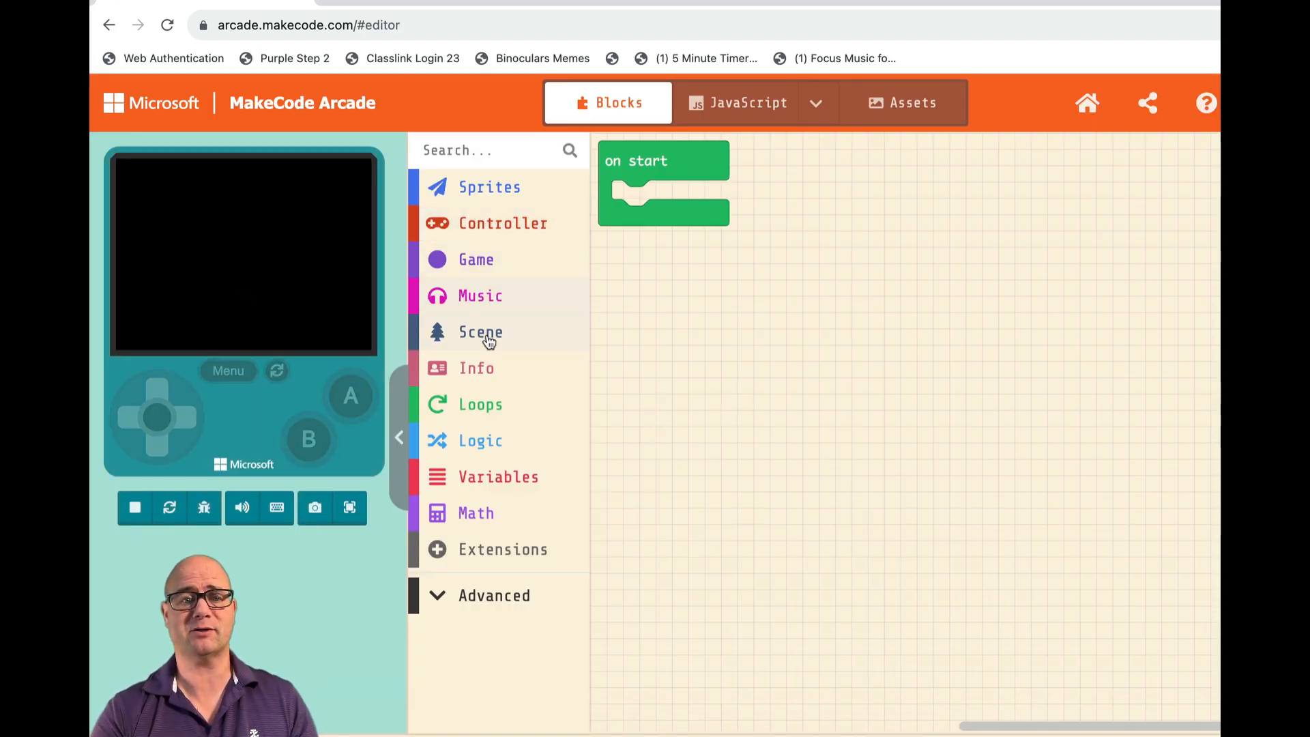
{"action": "left_click", "coordinate": [481, 331]}
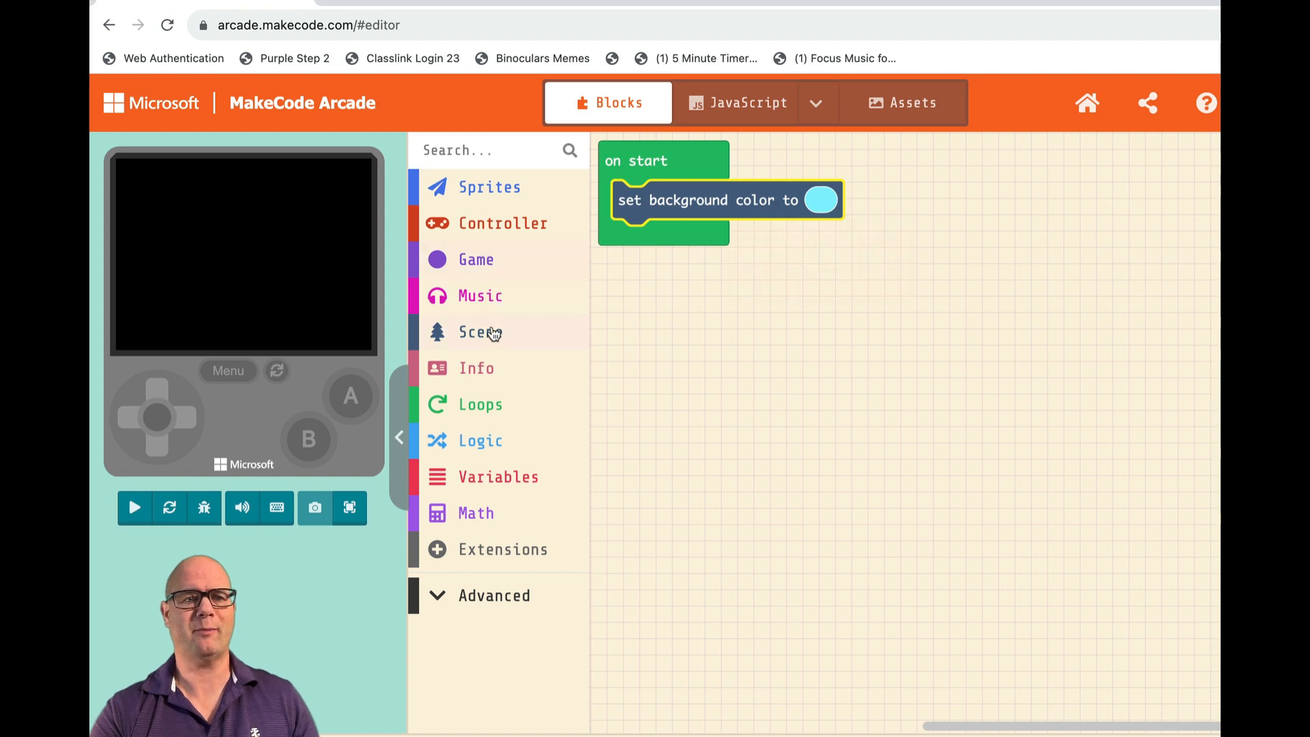
- Add a 'set tilemap to' block from Scene beneath the background colour block
{"action": "left_click", "coordinate": [480, 331]}
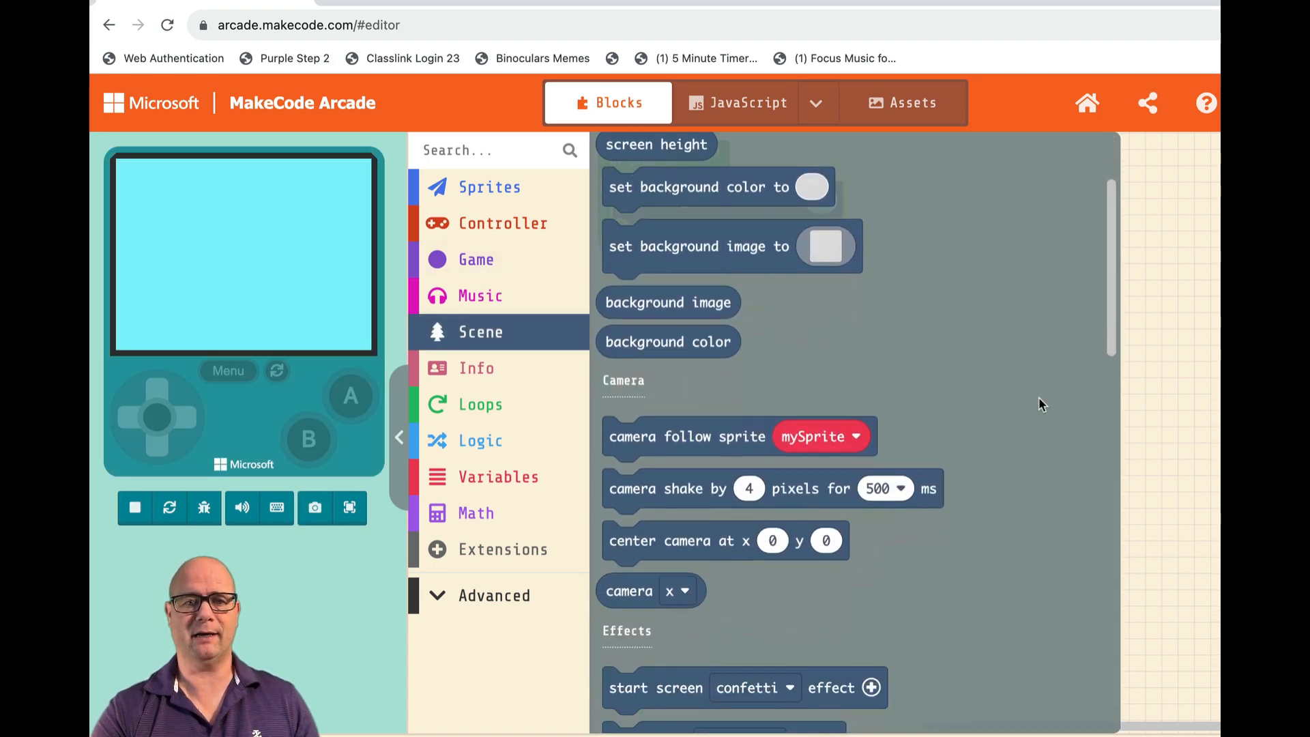
{"action": "scroll", "scroll_direction": "down", "scroll_amount": 3}
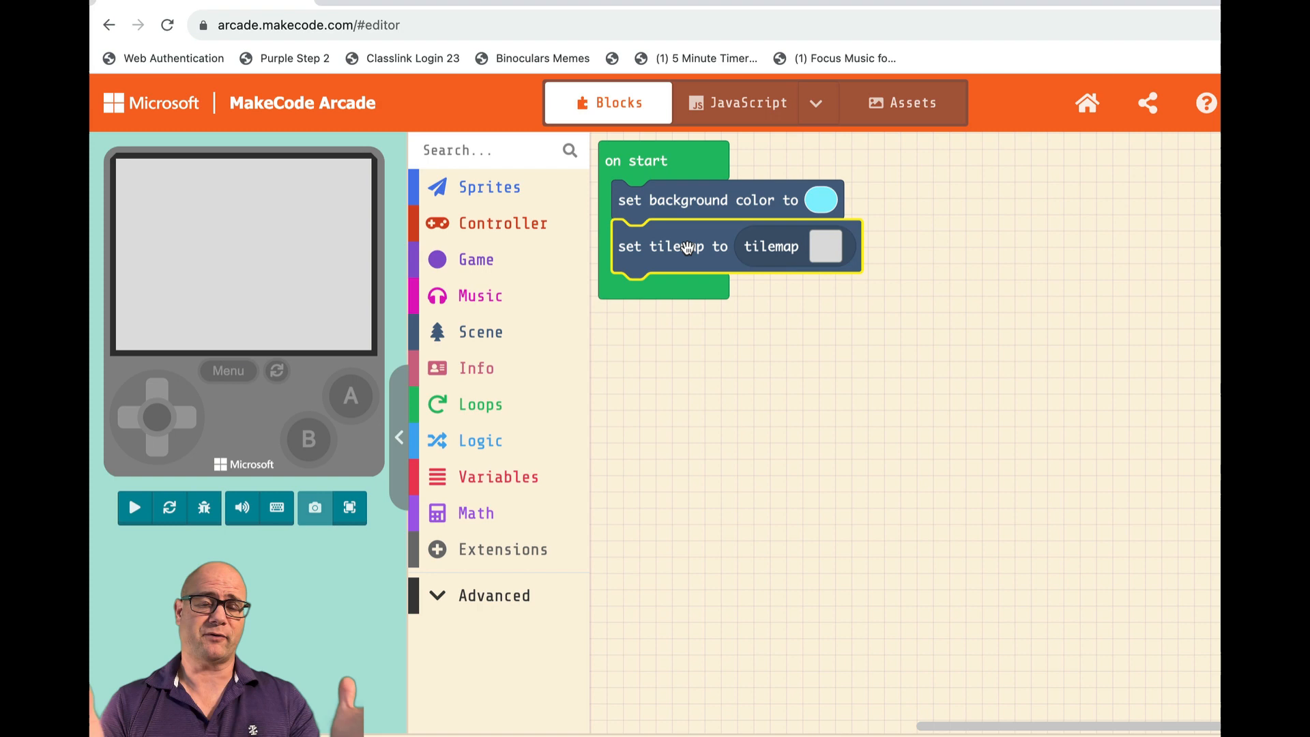
{"action": "left_click", "coordinate": [134, 508]}
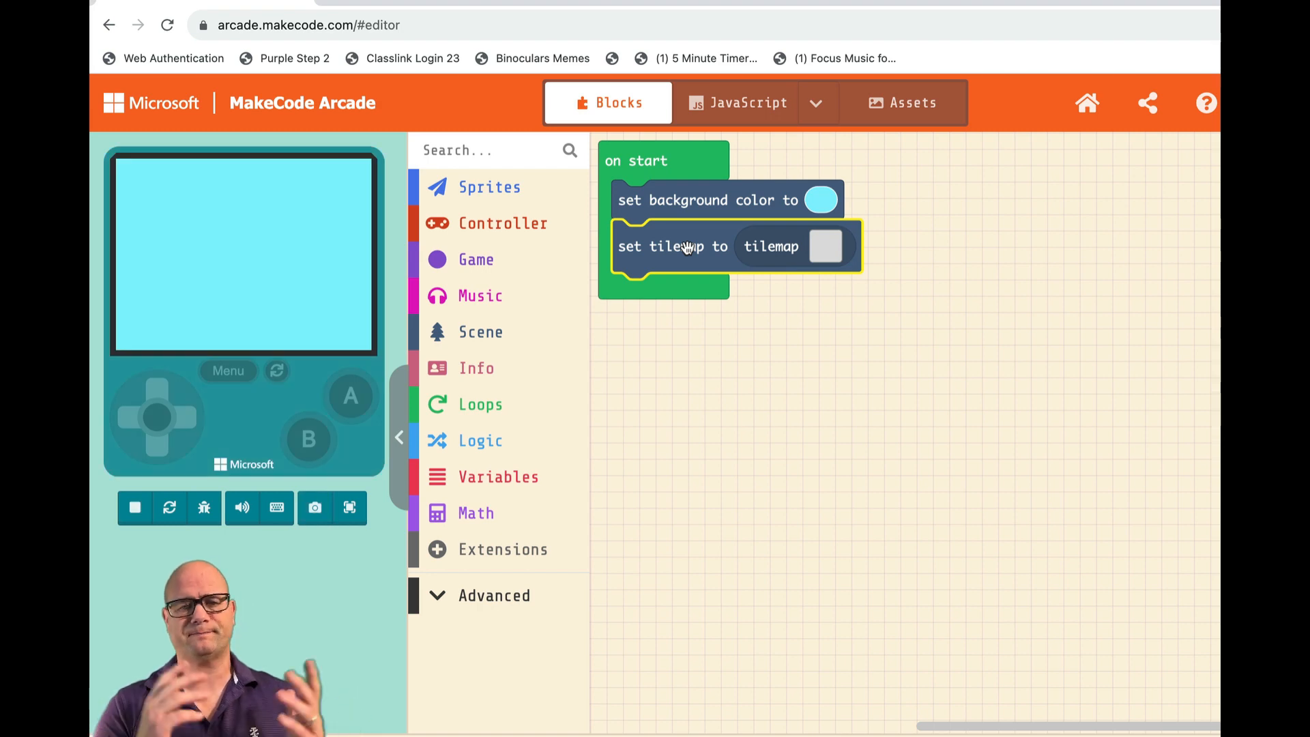
- Edit the empty tilemap, browse the Dungeon gallery, and begin a new custom tile
{"action": "left_click", "coordinate": [826, 245]}
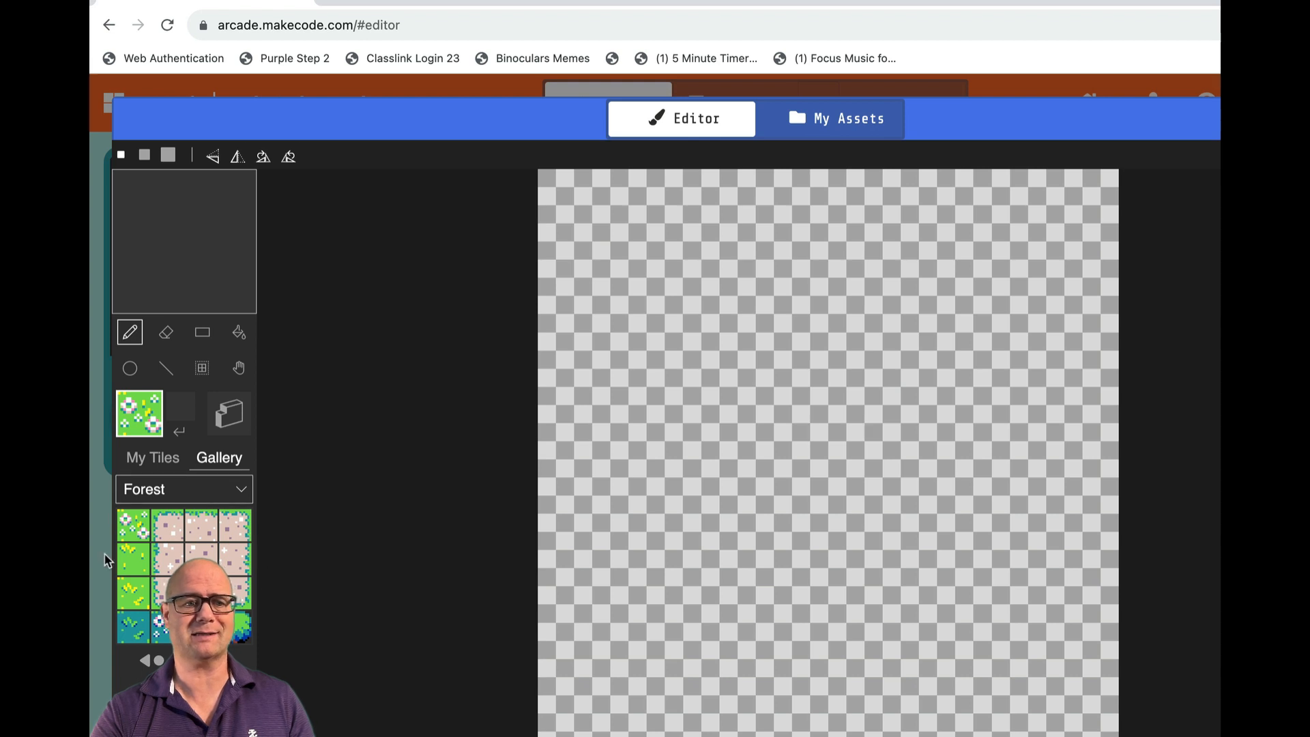
{"action": "left_click", "coordinate": [182, 489]}
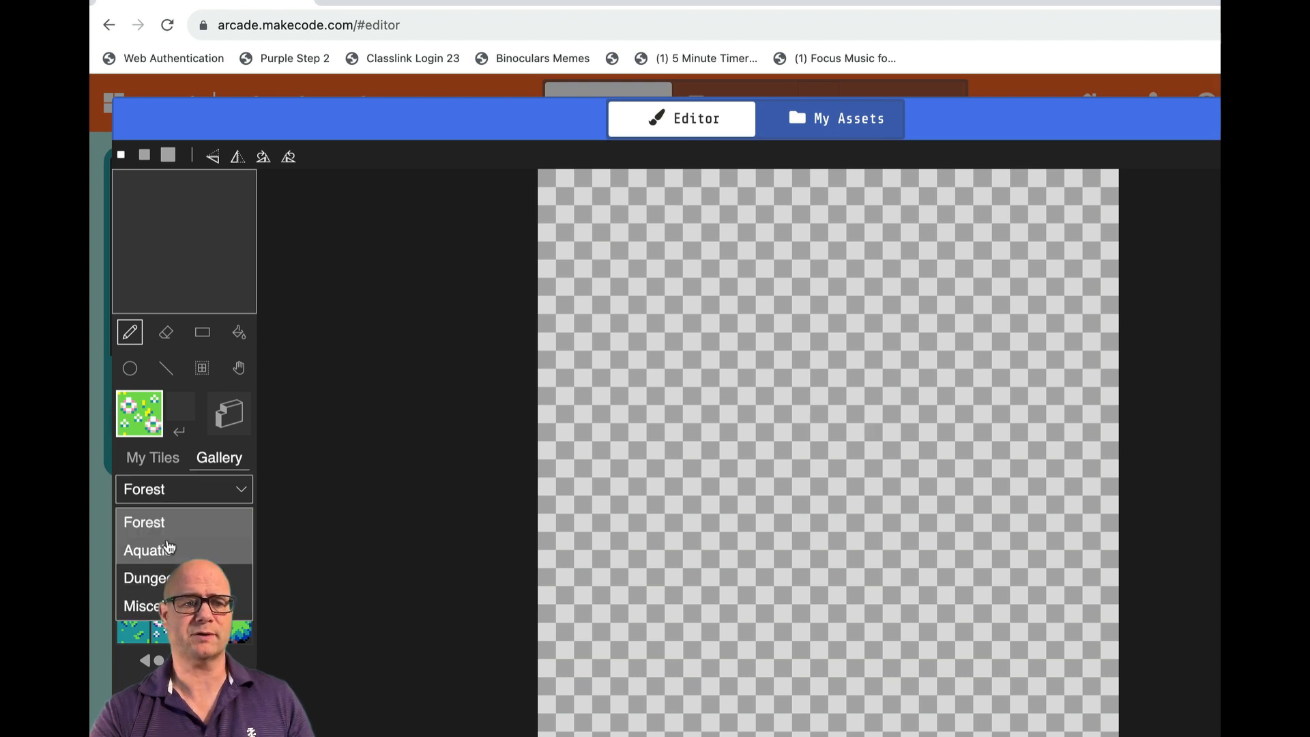
{"action": "left_click", "coordinate": [148, 577]}
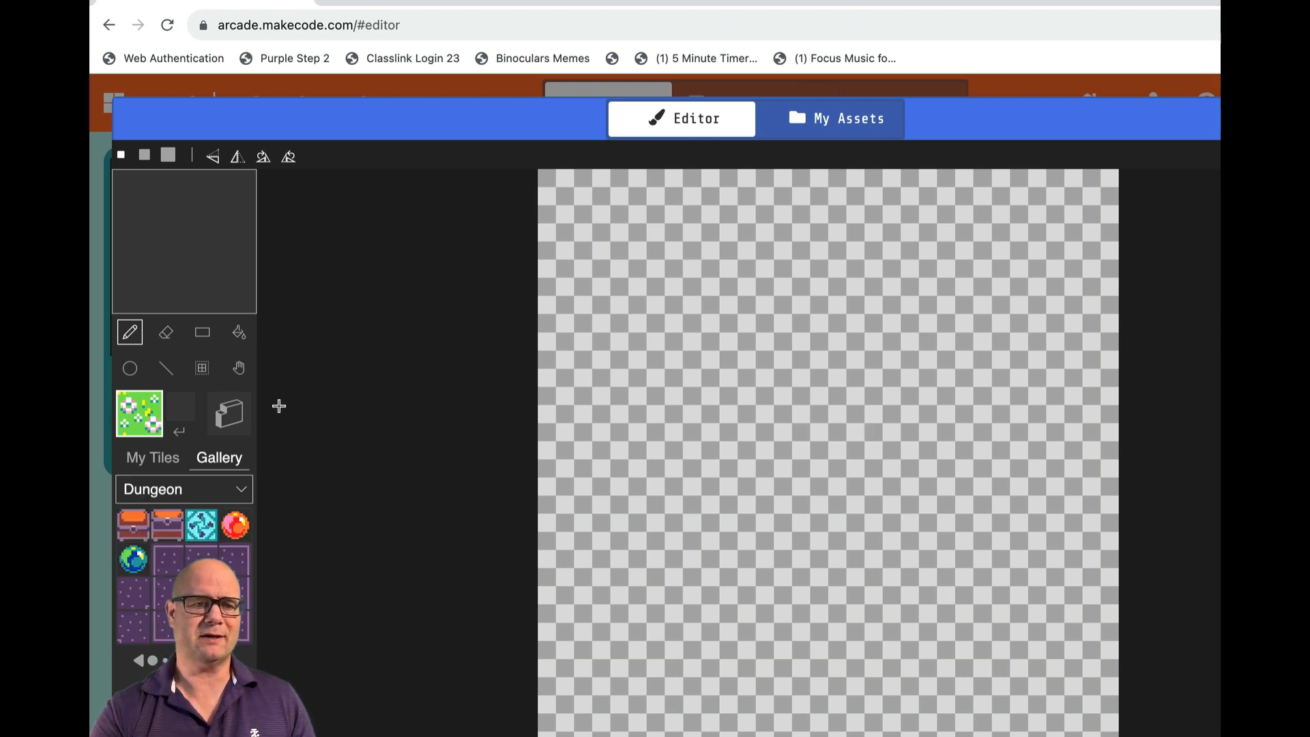
{"action": "left_click", "coordinate": [152, 457]}
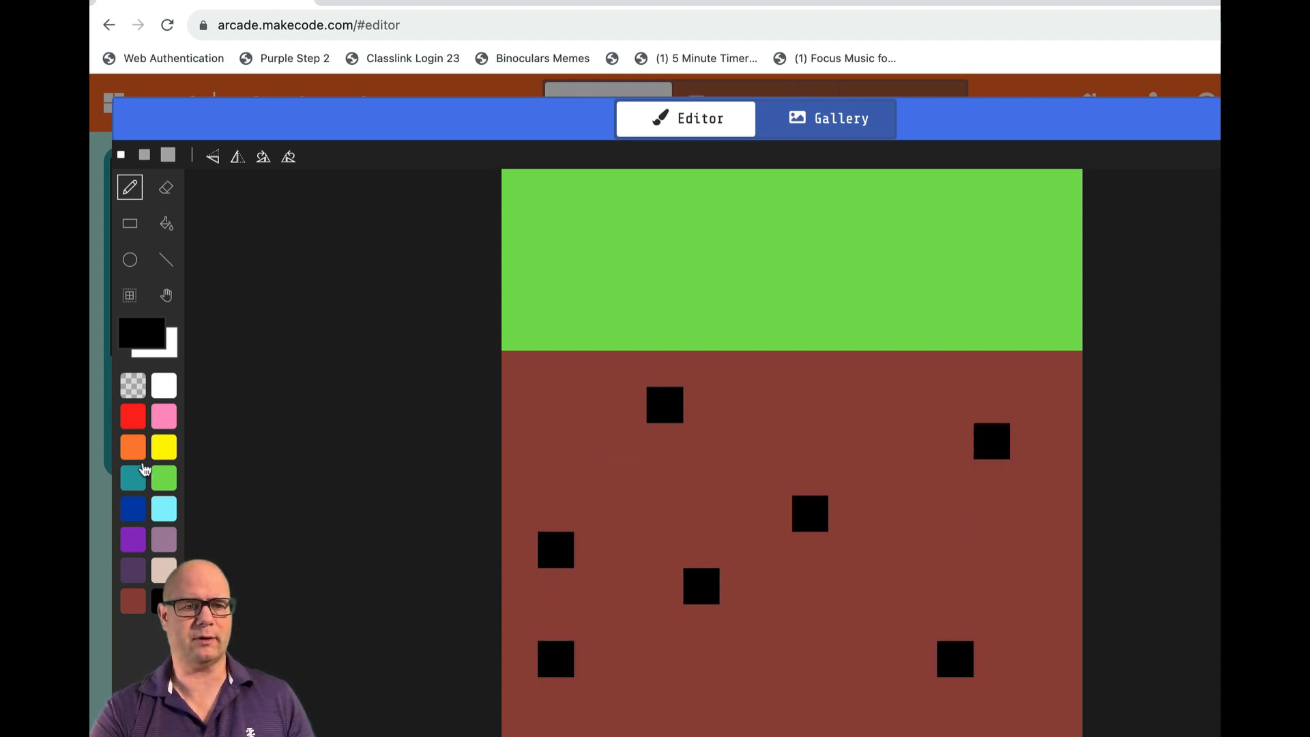
- Paint the tile as green grass over brown dirt with black specks
{"action": "left_click", "coordinate": [163, 385]}
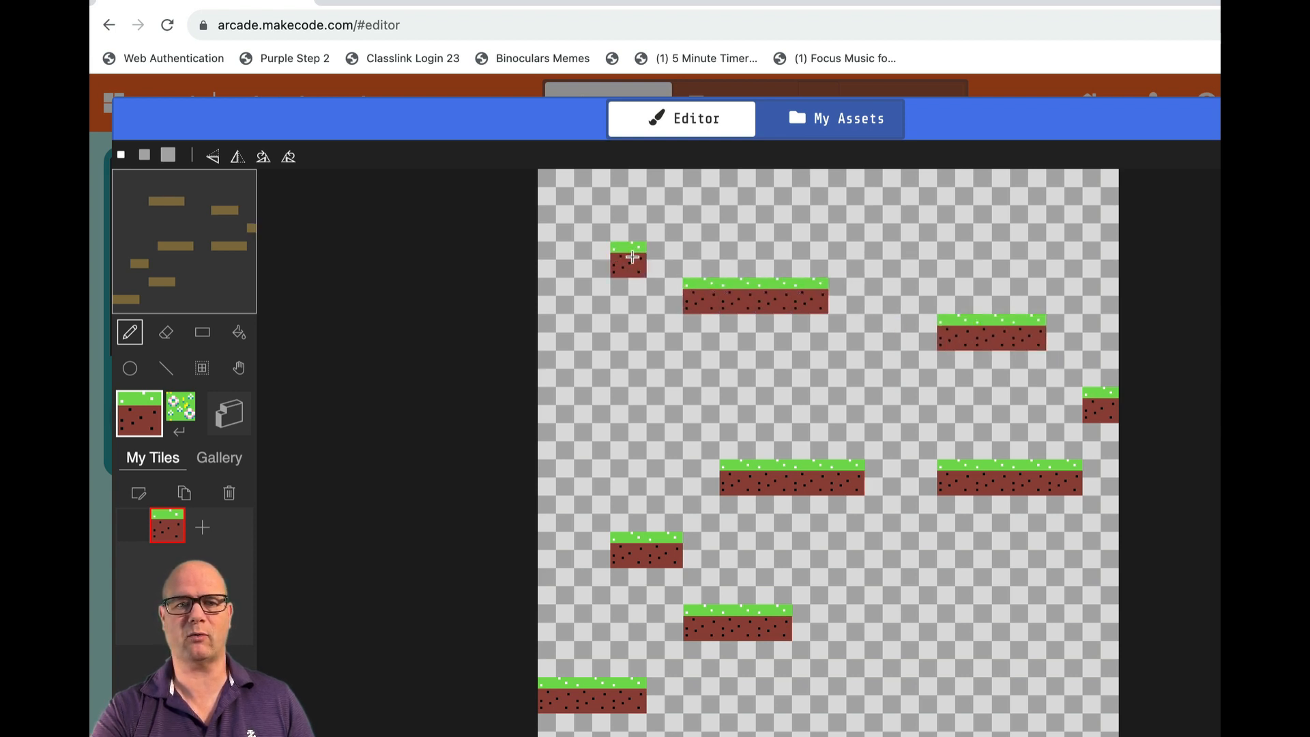
- Paint grass-and-dirt platform tiles of varying lengths across the tilemap
{"action": "left_click", "coordinate": [882, 585]}
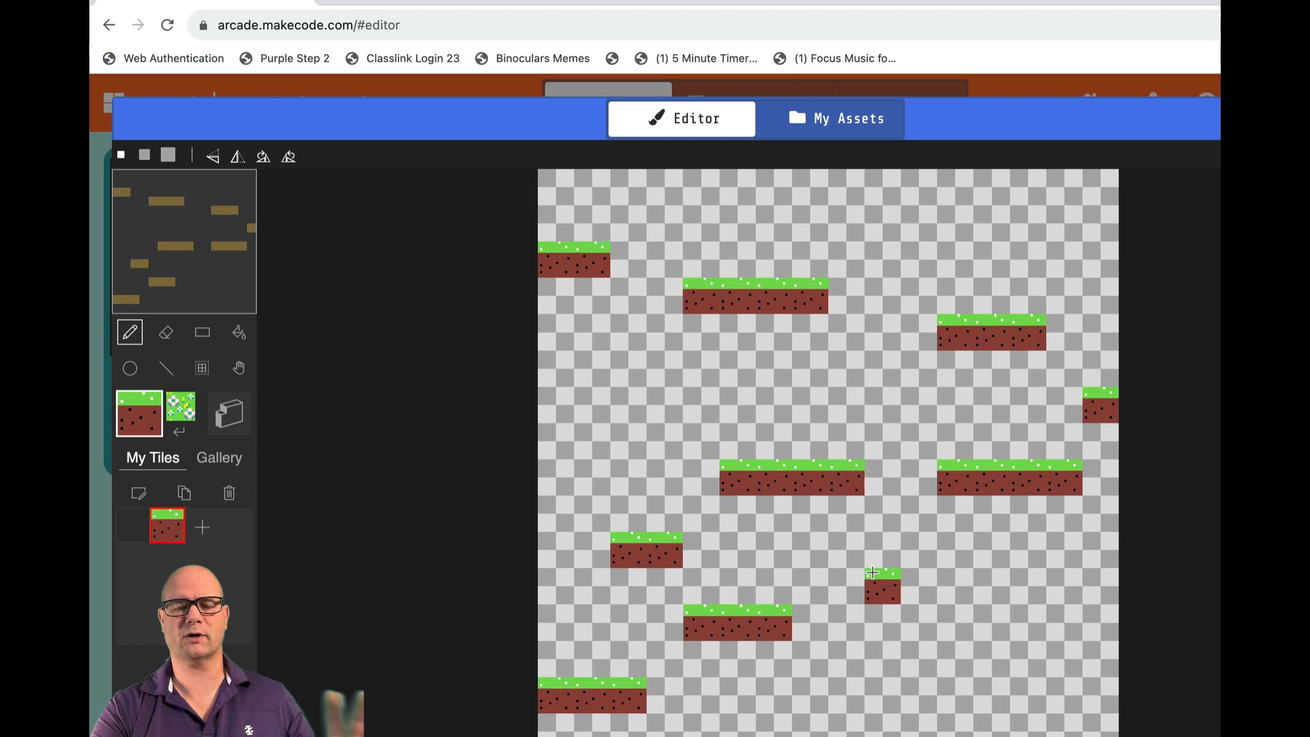